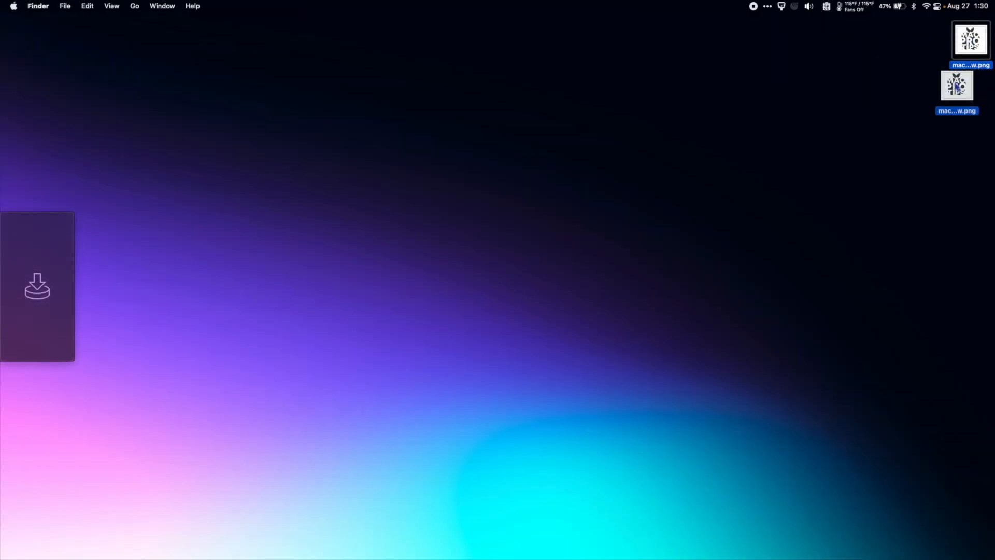
Step: Stash the desktop PNG image on the Yoink shelf at the left screen edge
drag(957, 85, 778, 106)
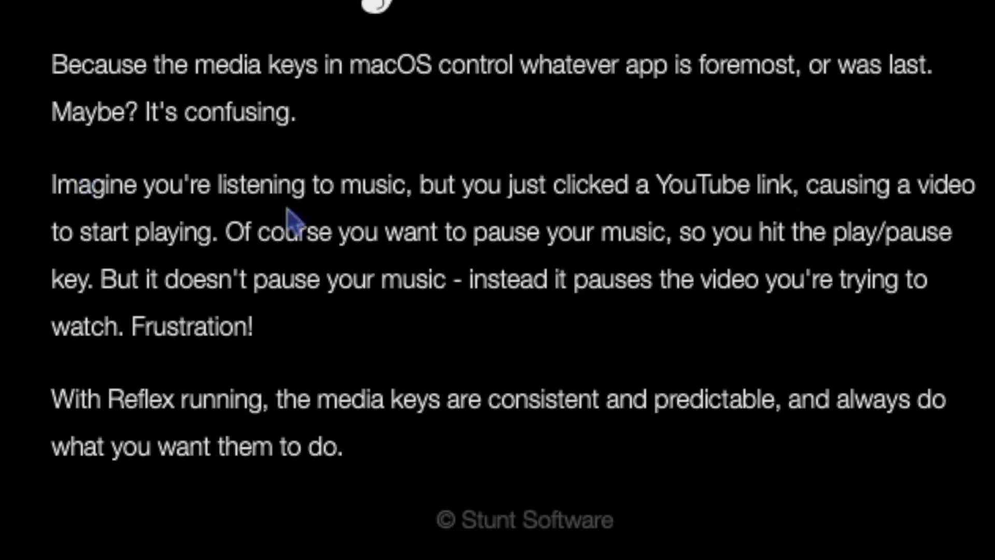
mouse_move(773, 196)
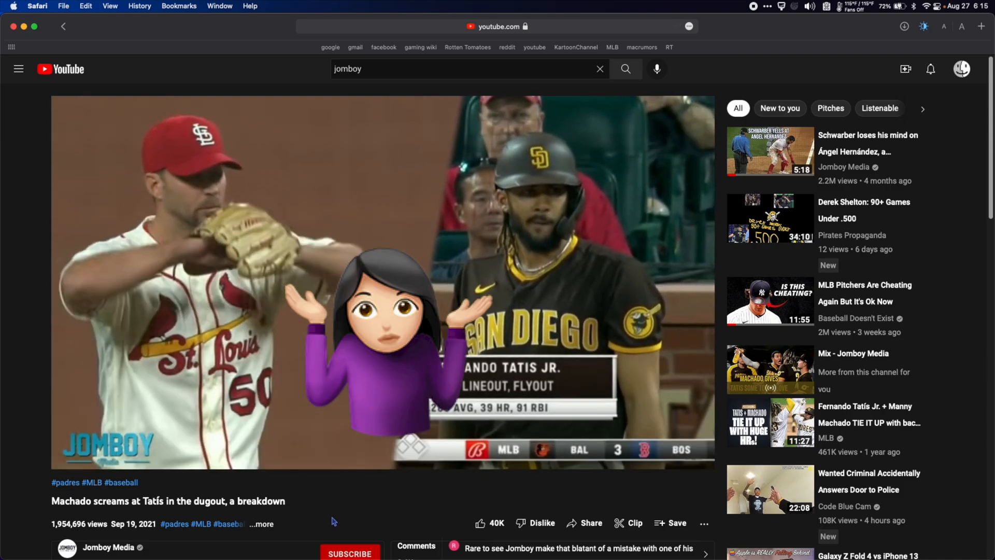
Step: Start the YouTube baseball video on its page in Safari
click(380, 279)
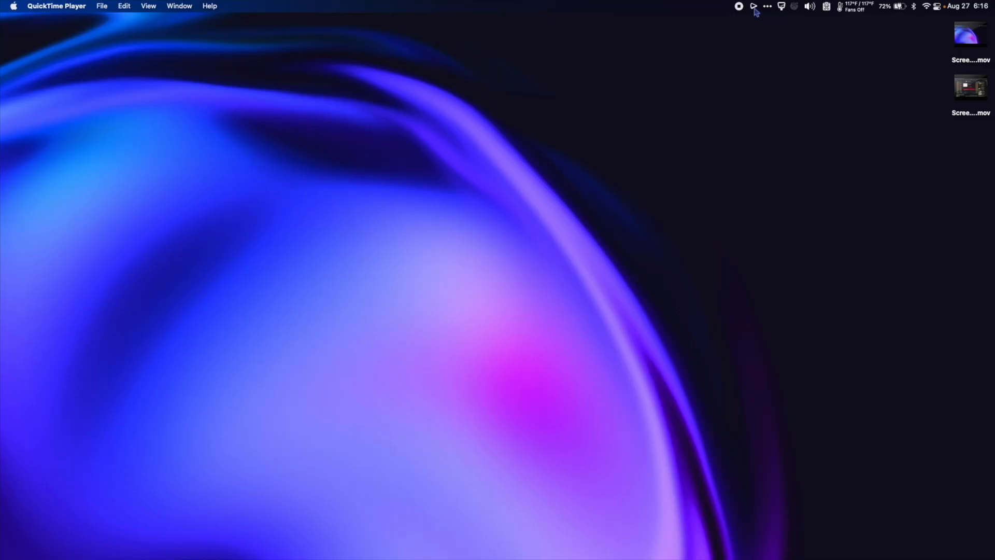
Step: From the Reflex menu bar options, set Volume Keys Control to System Volume
click(767, 6)
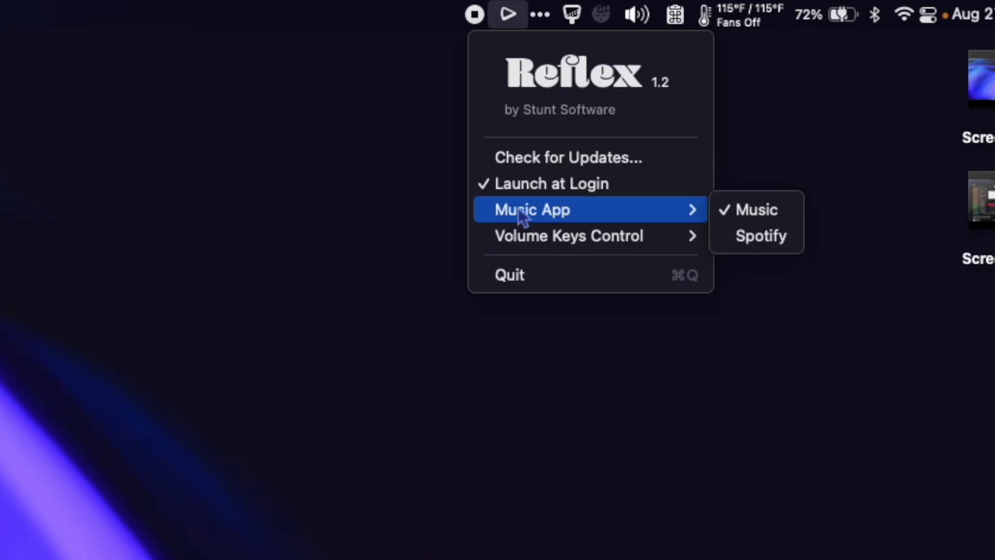
mouse_move(558, 228)
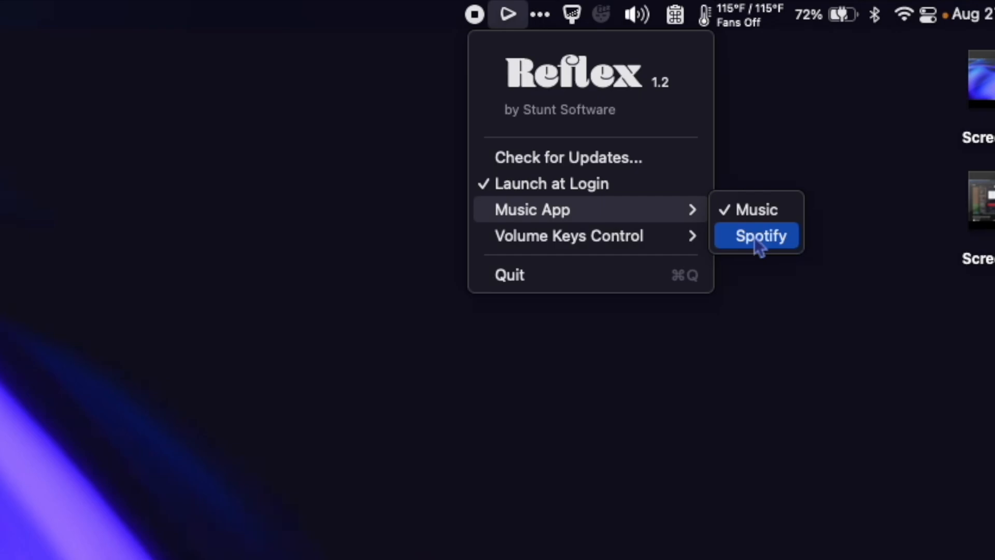
mouse_move(568, 236)
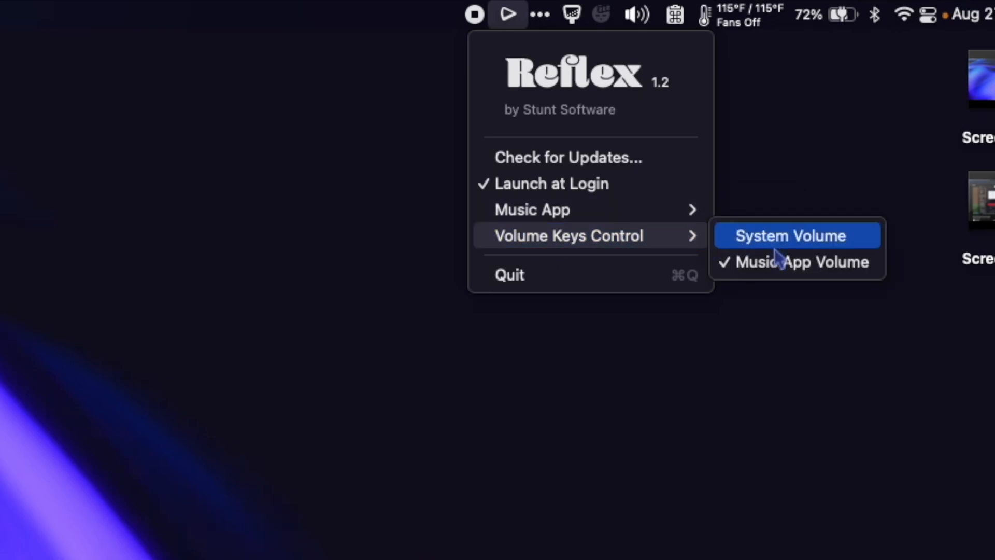
mouse_move(780, 244)
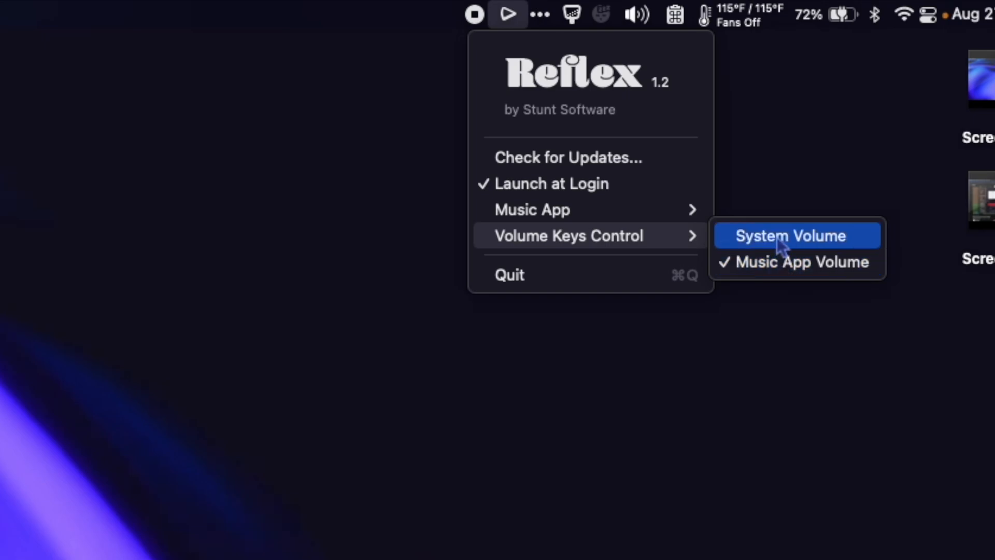
click(791, 236)
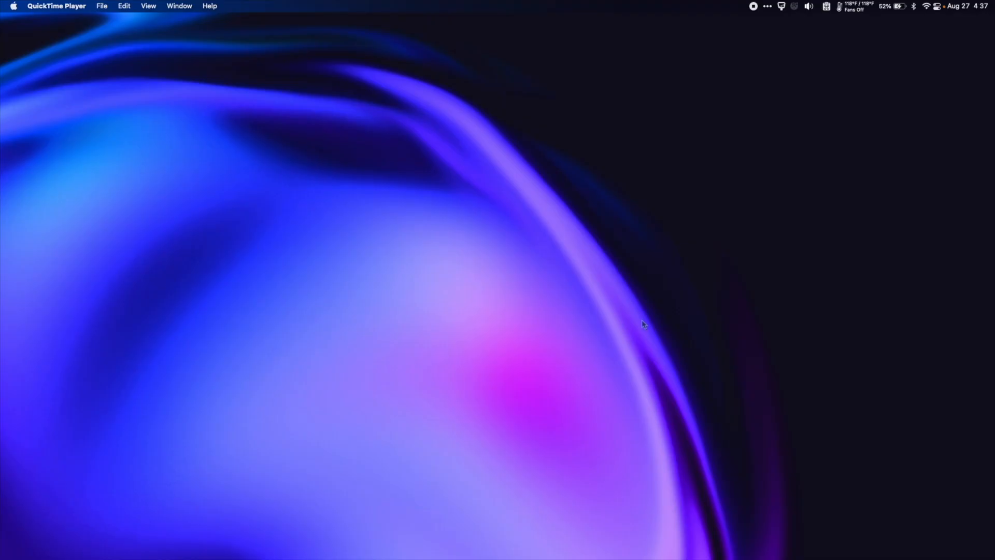
Step: Bring up the App Switcher with Command+Tab and cycle through running apps toward CrossOver
key(cmd+tab)
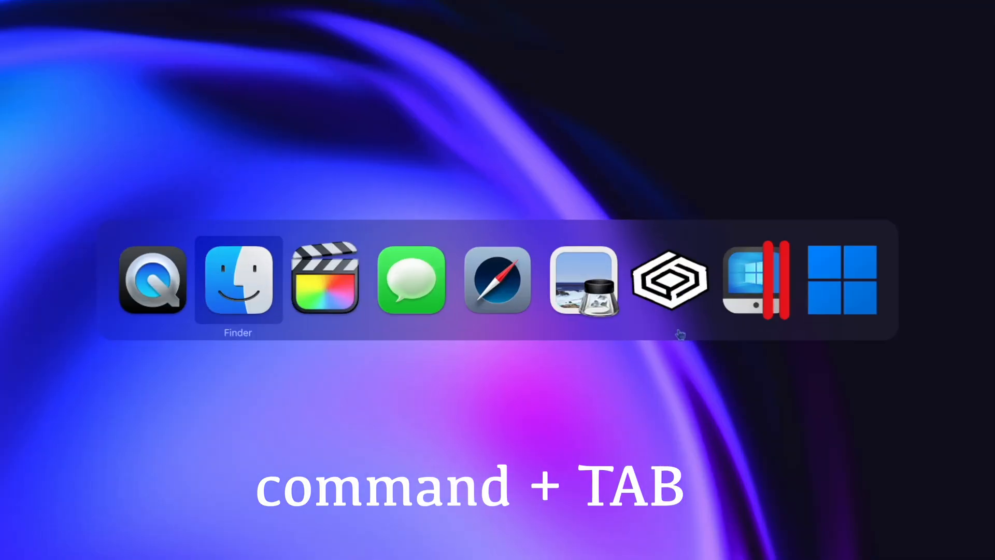
key(Tab)
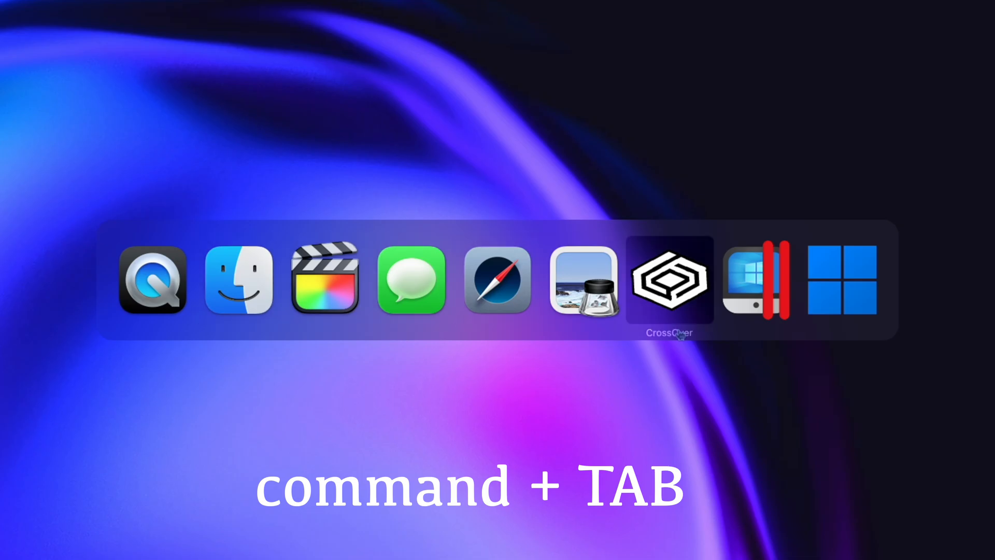
key(cmd+tab)
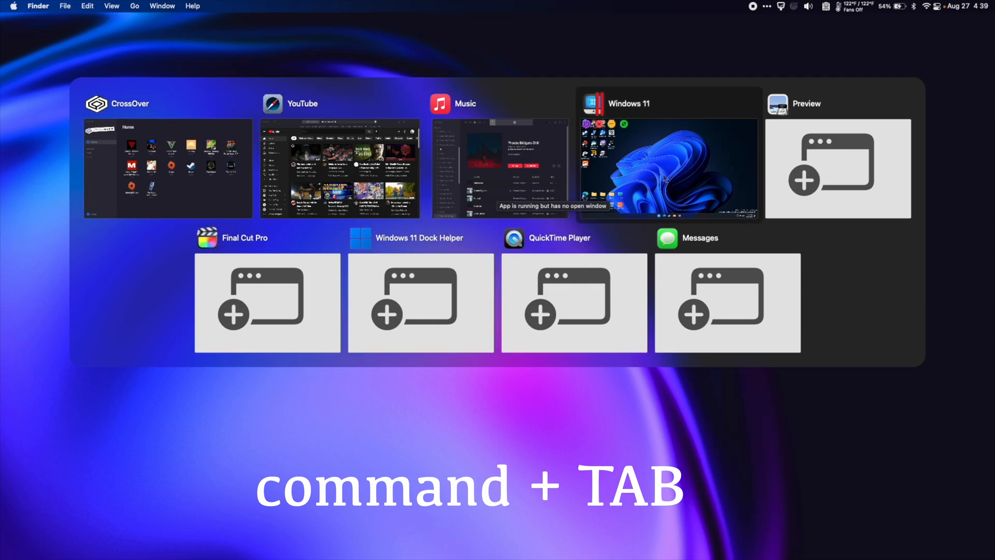
Step: Move the AltTab selection from the Windows 11 preview to the Music window
key(Tab)
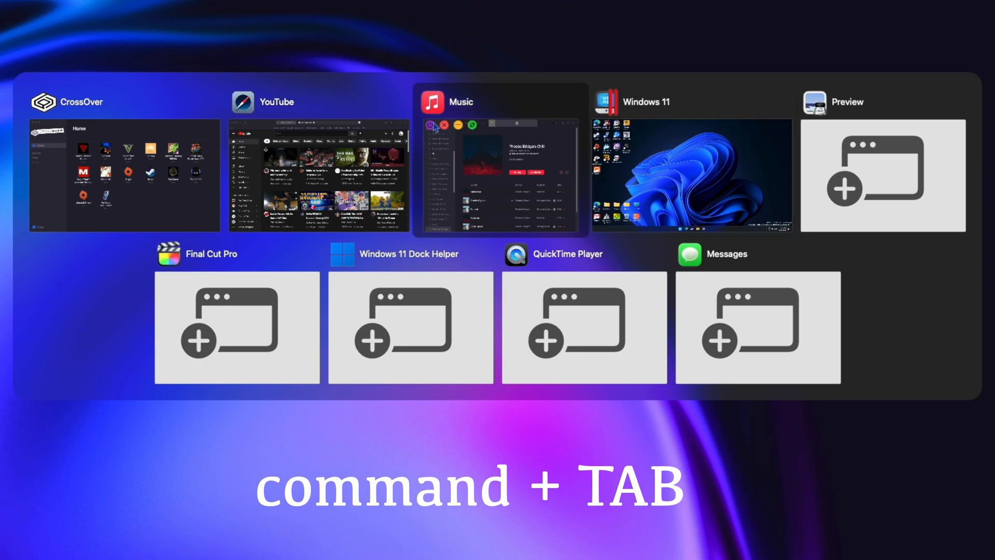
mouse_move(433, 124)
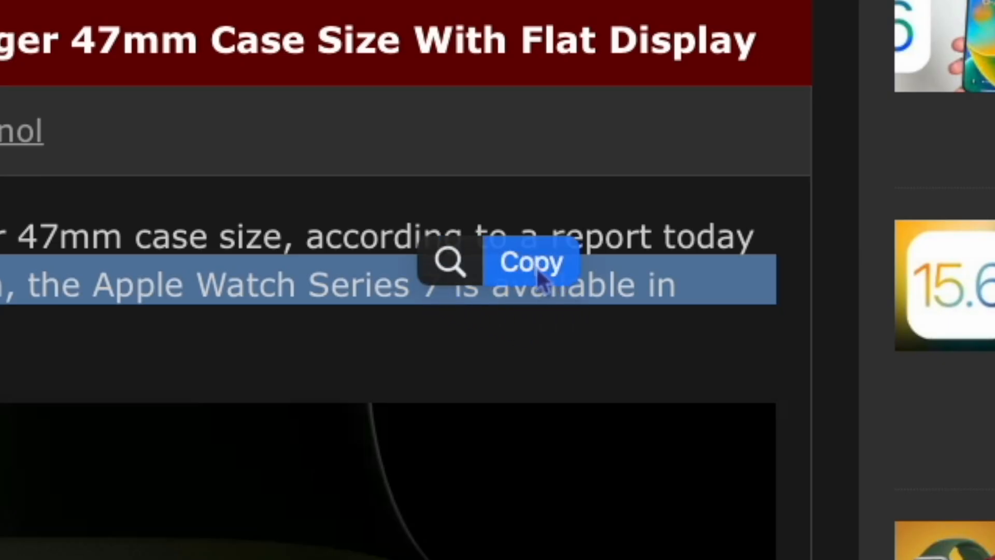
Step: Copy the selected Apple Watch article sentence using the PopClip bar
click(529, 262)
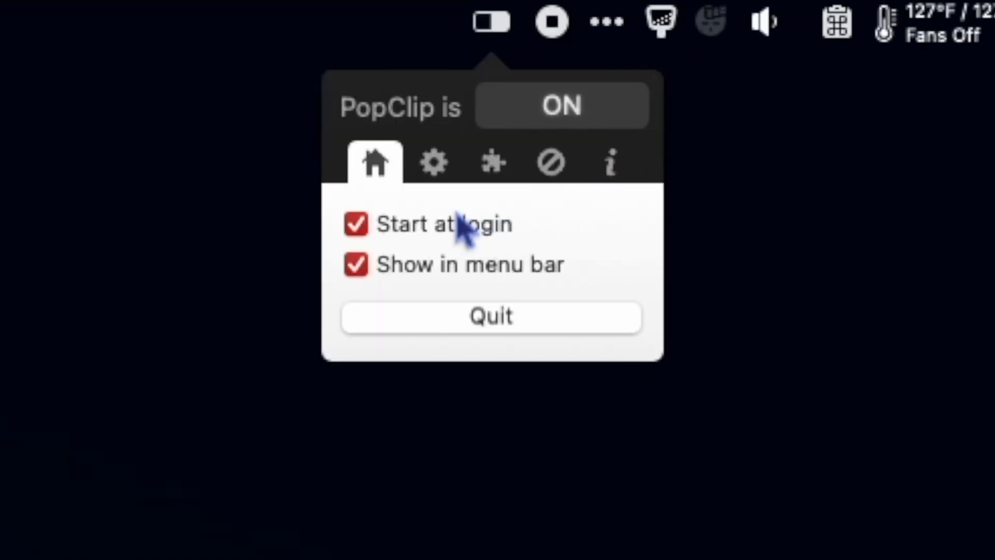
mouse_move(441, 289)
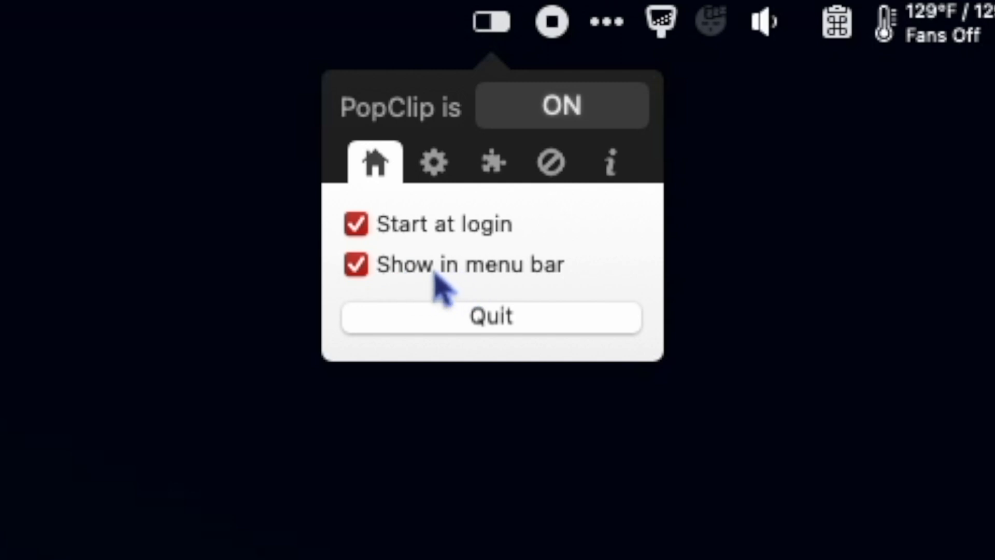
Step: Show PopClip's appearance settings with size, Auto color and position above text
click(433, 162)
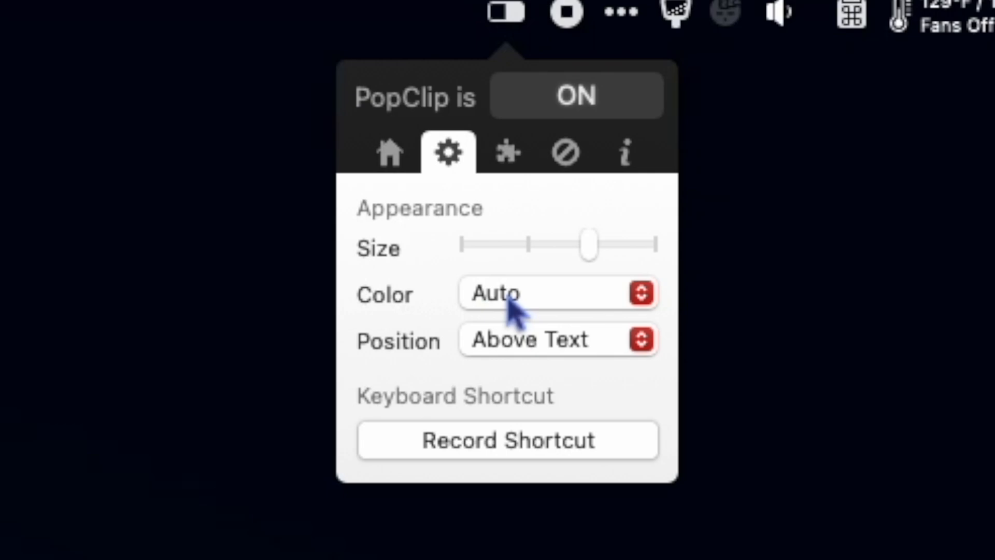
mouse_move(473, 463)
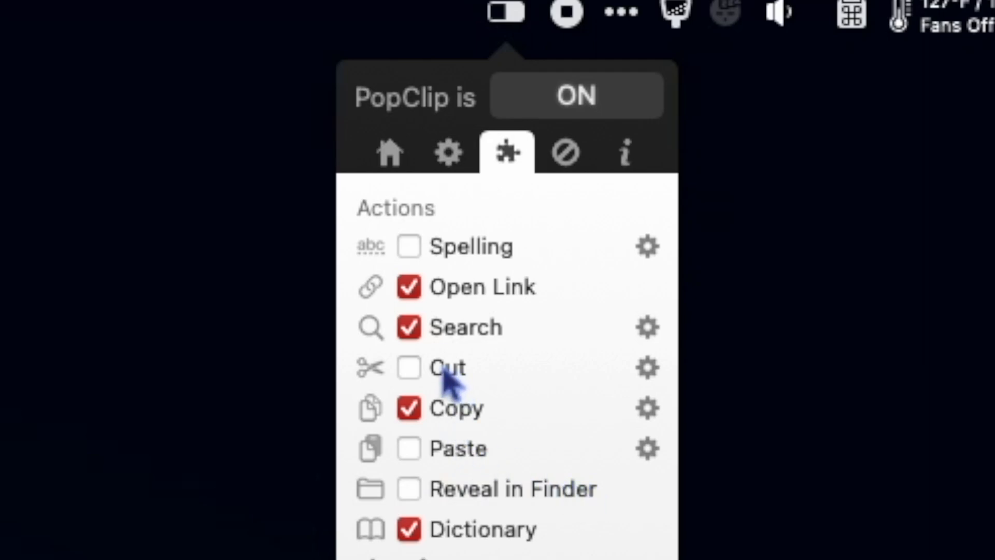
mouse_move(451, 384)
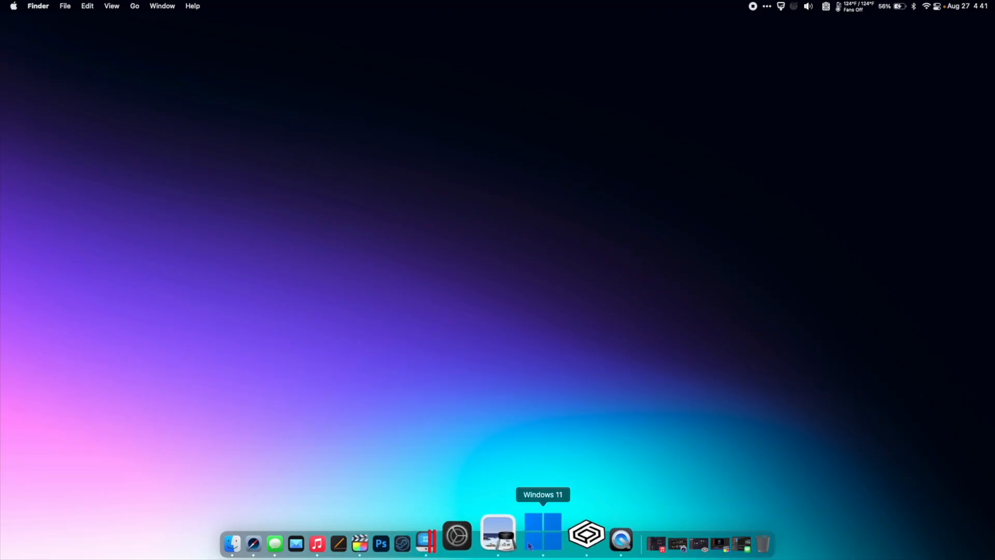
Step: Launch Preview from the Dock so its Open dialog shows the Desktop folder
click(499, 533)
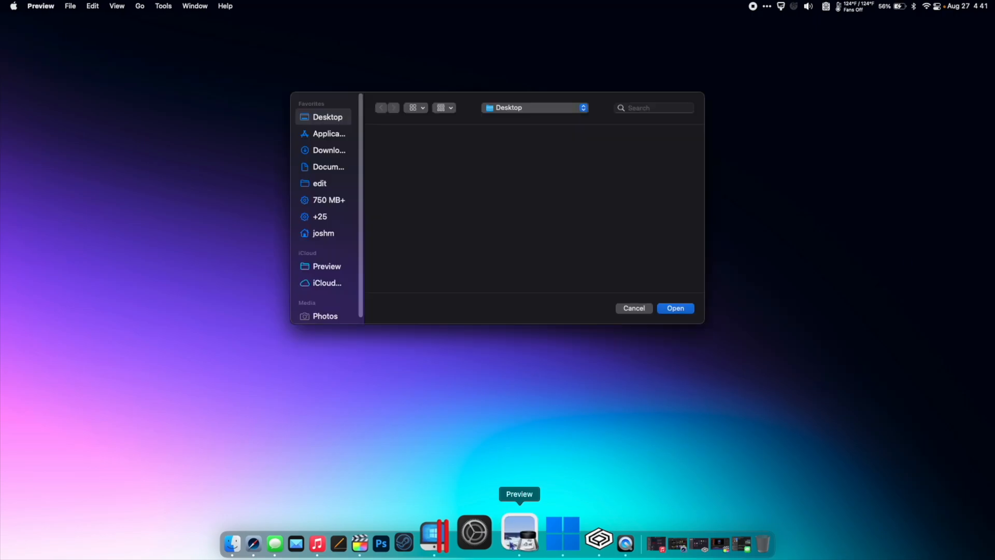